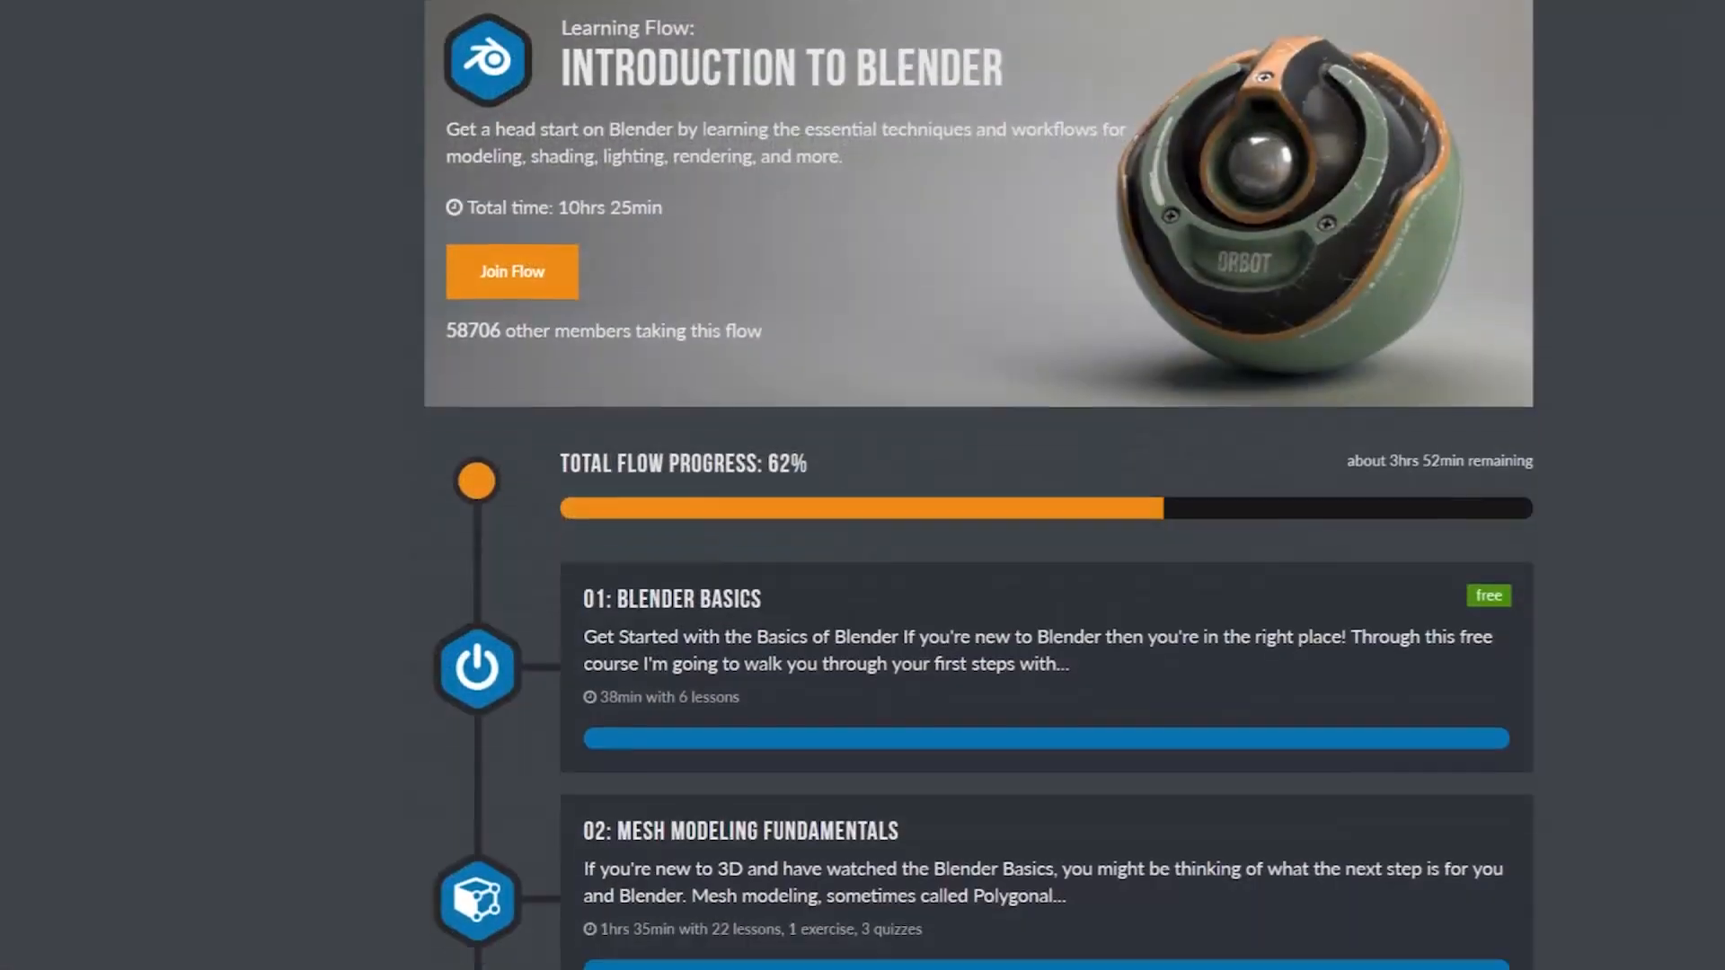
{"action": "scroll", "scroll_direction": "down", "scroll_amount": 3}
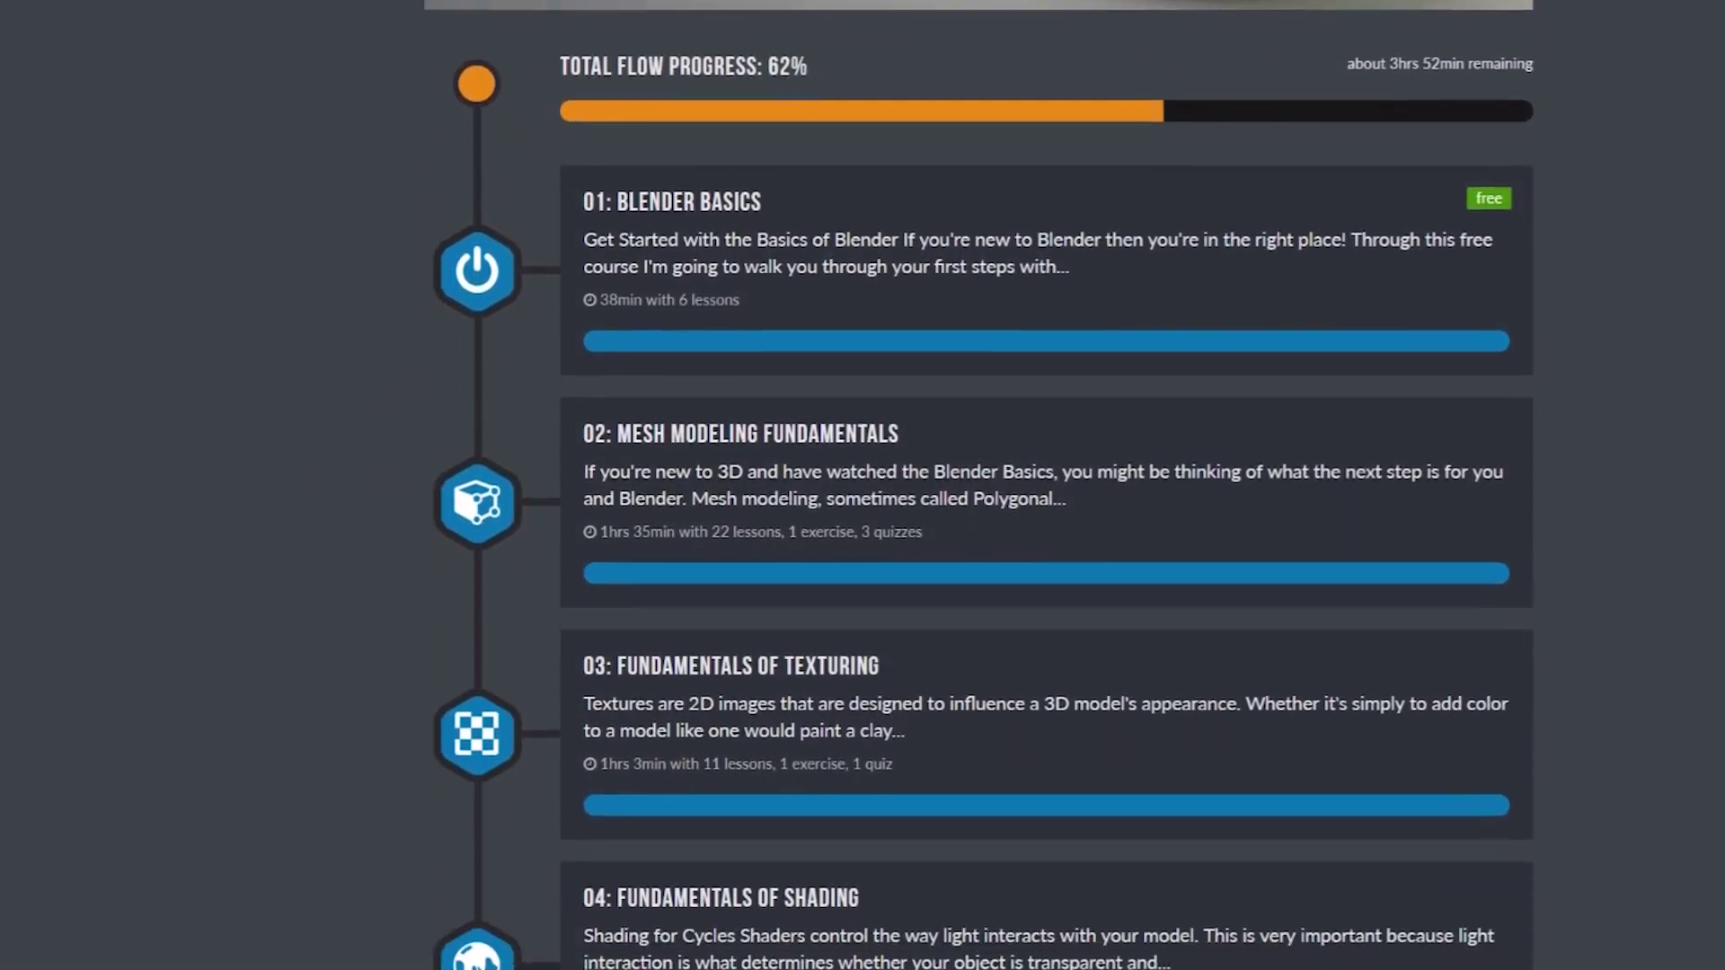
{"action": "scroll", "scroll_direction": "down", "scroll_amount": 3}
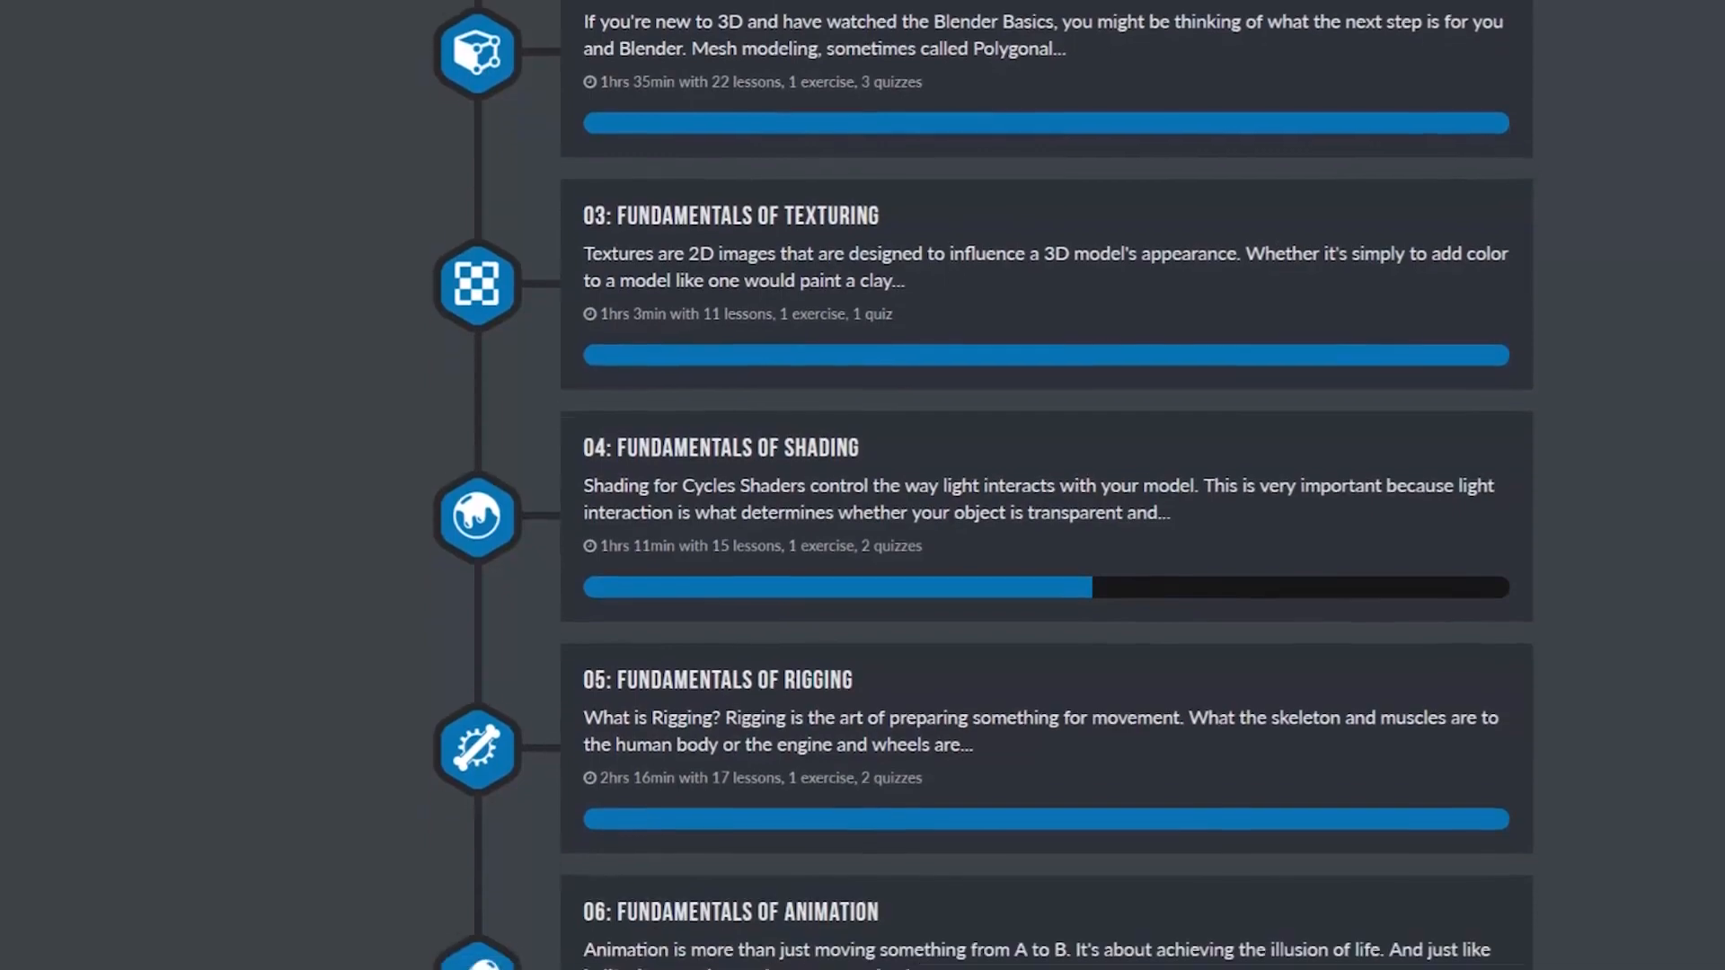
{"action": "scroll", "scroll_direction": "down", "scroll_amount": 3}
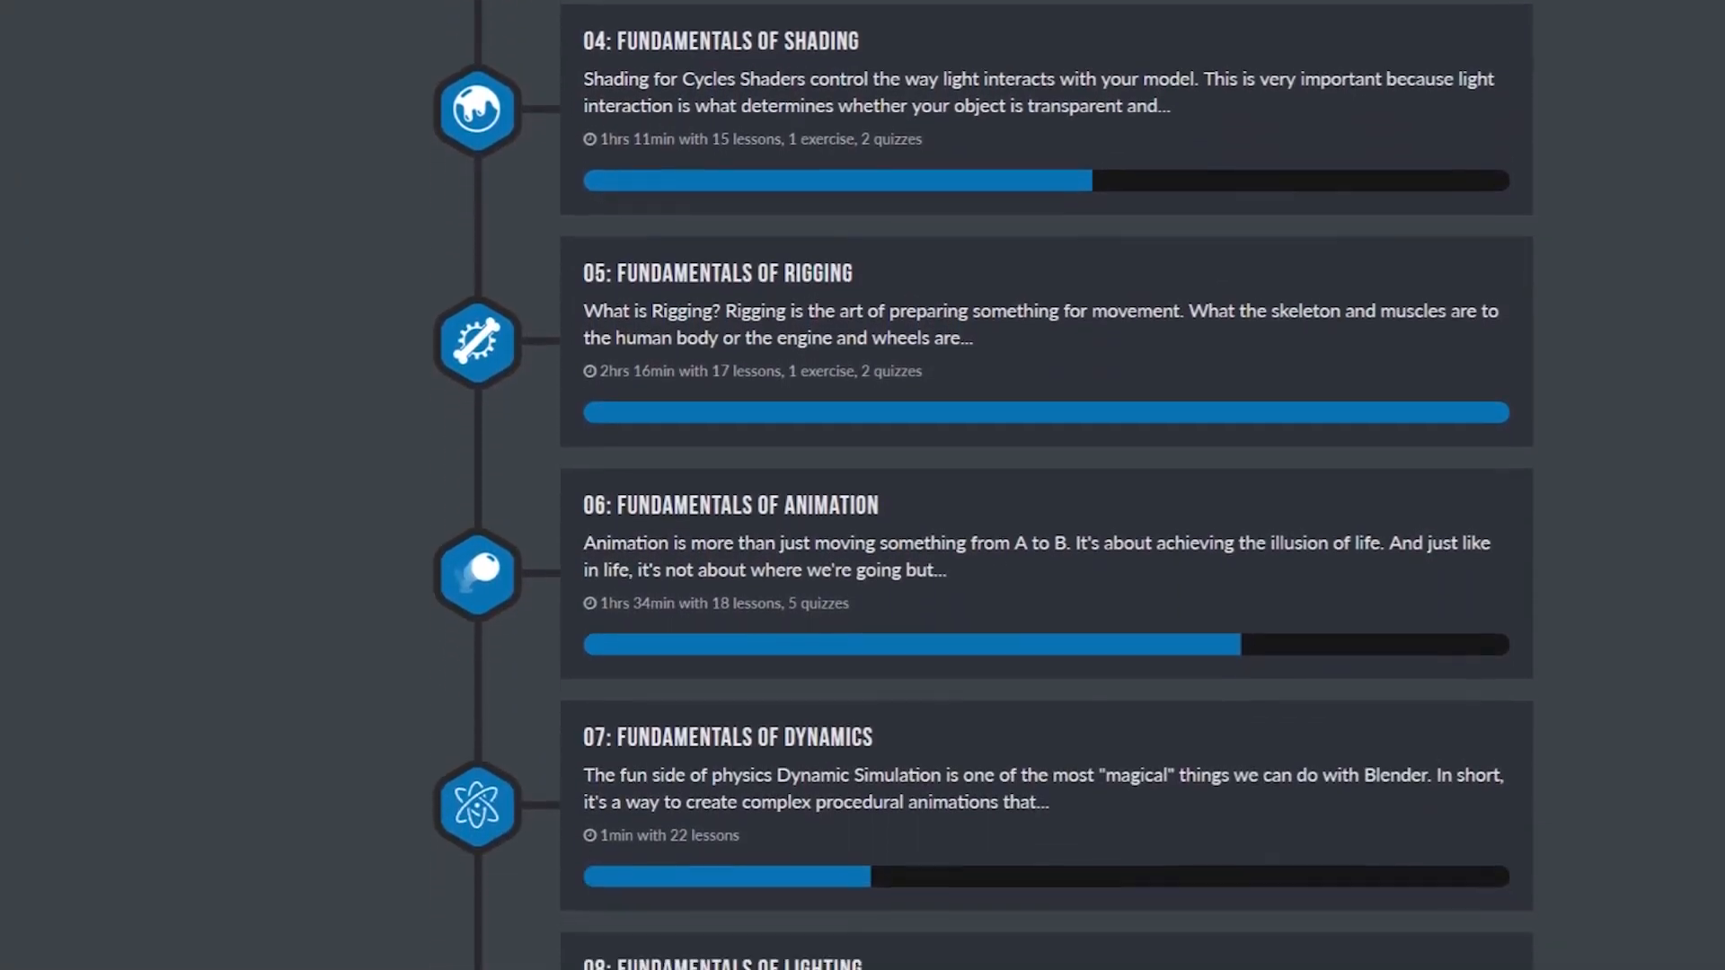
{"action": "scroll", "scroll_direction": "down", "scroll_amount": 3}
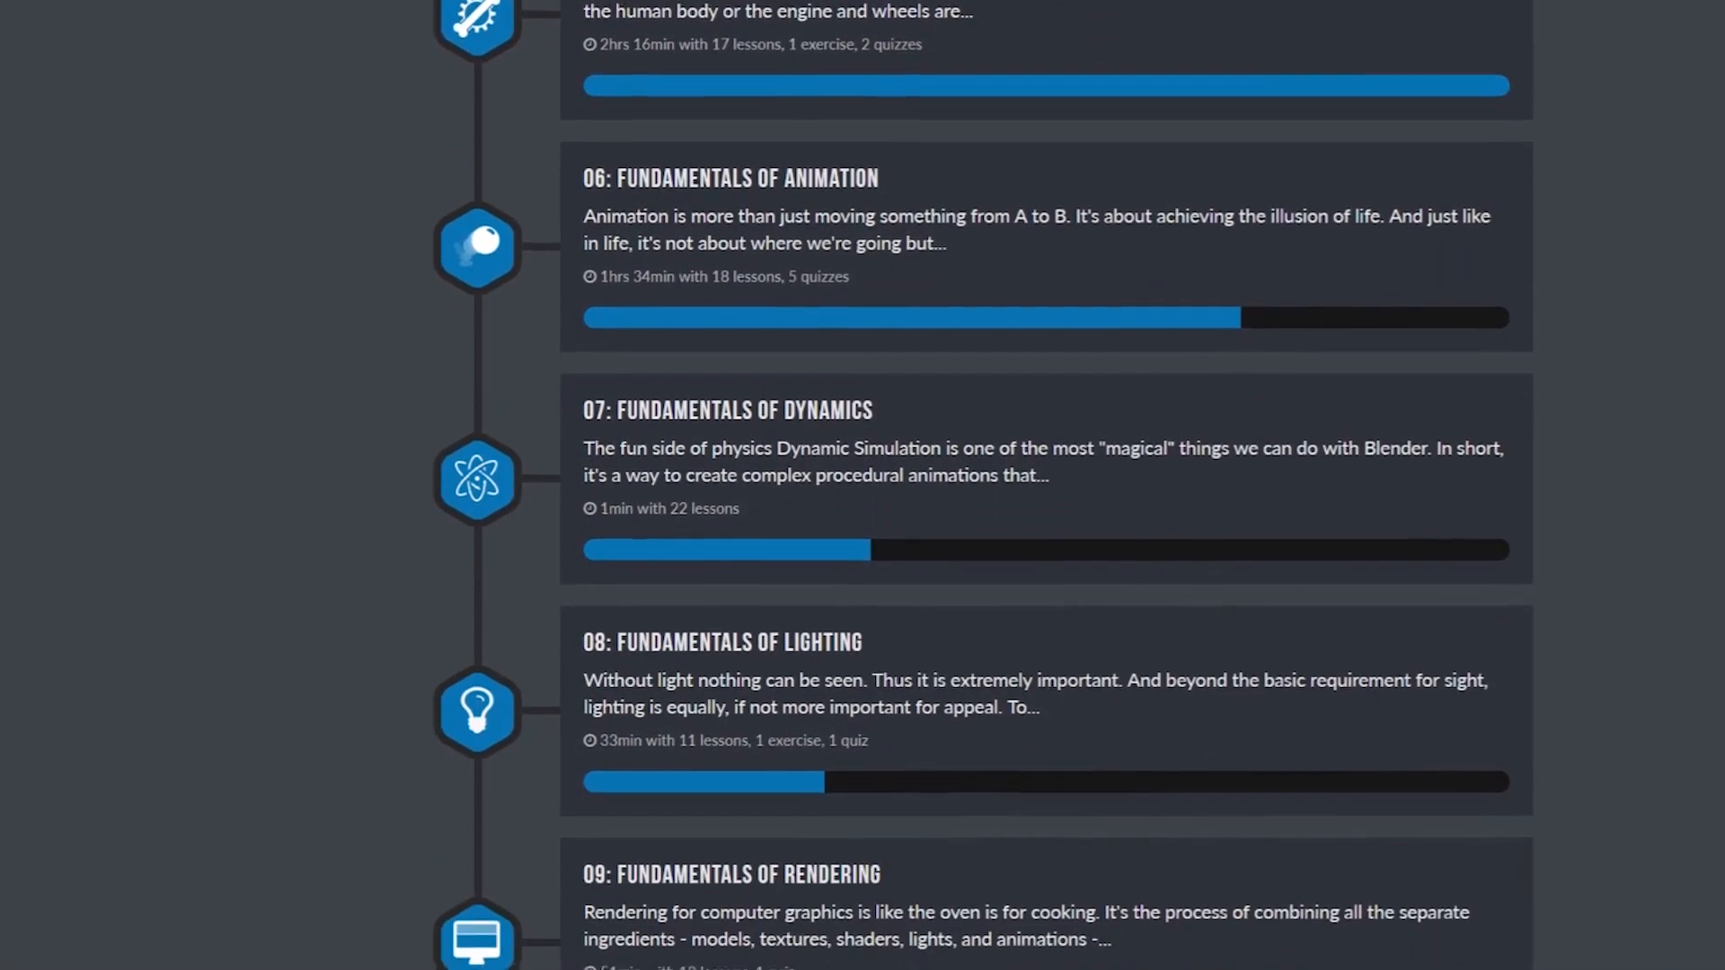